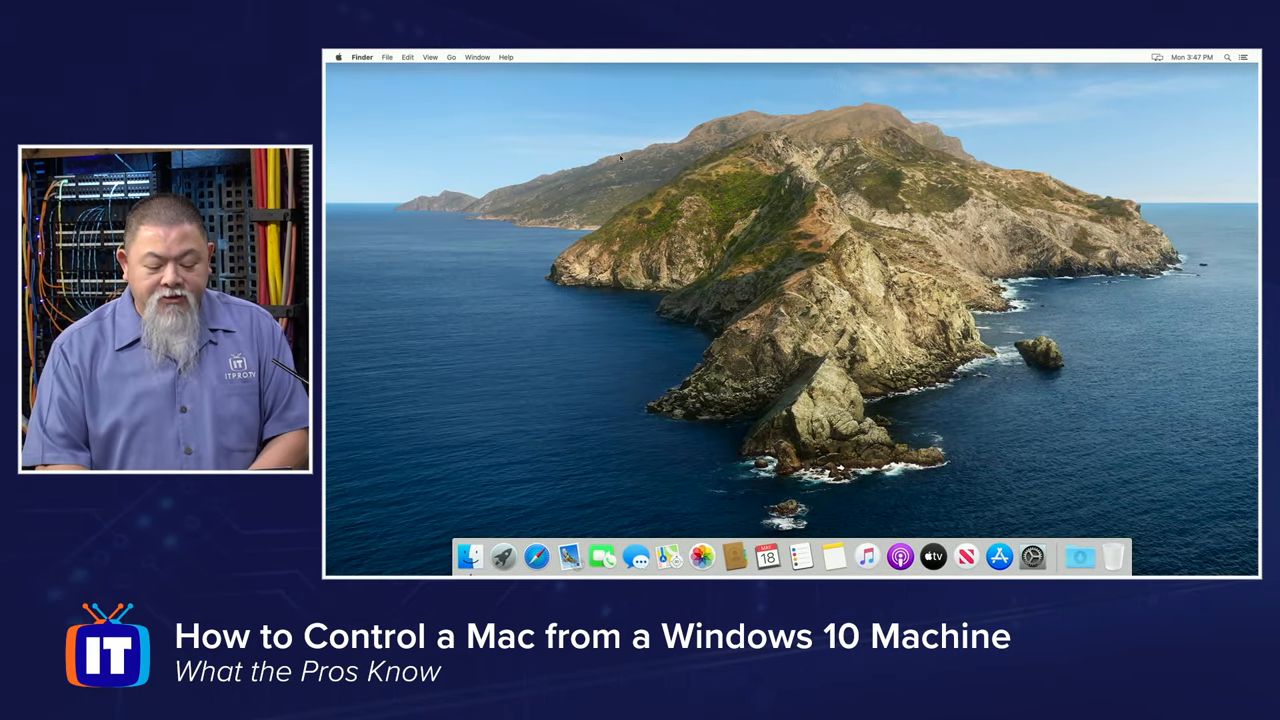
Open System Preferences from the Dock
left_click(1032, 557)
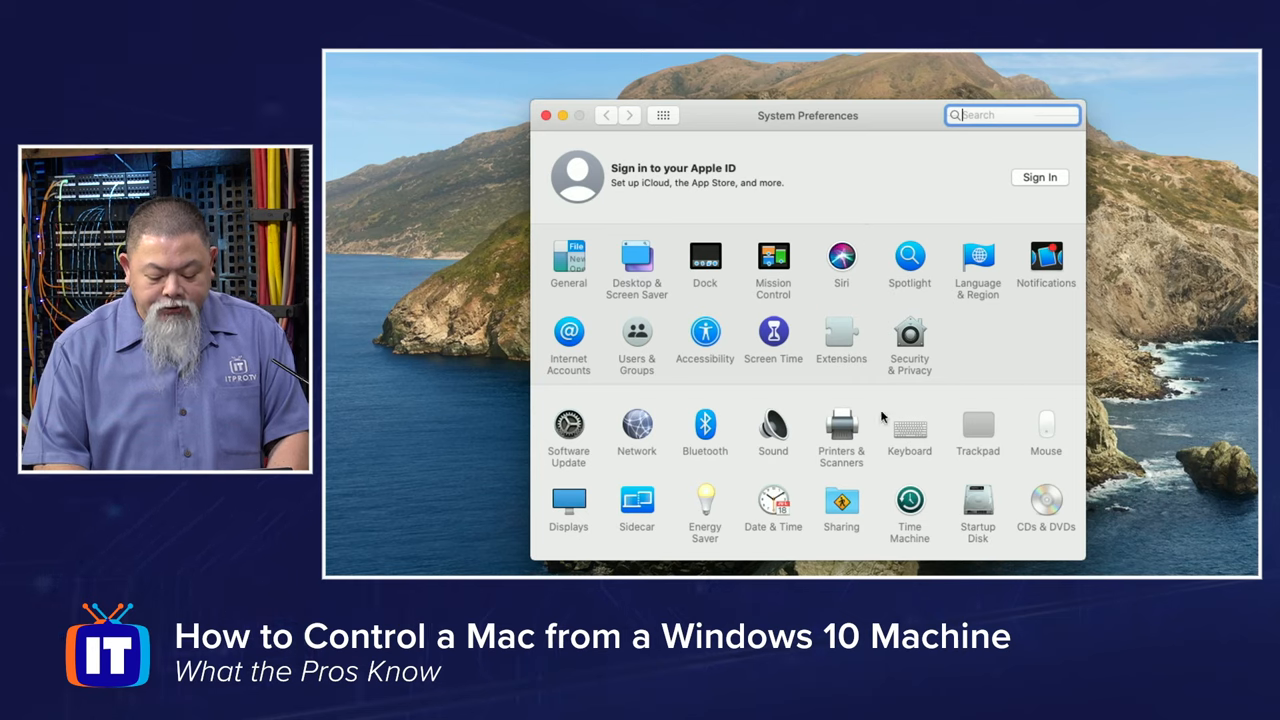
mouse_move(758, 465)
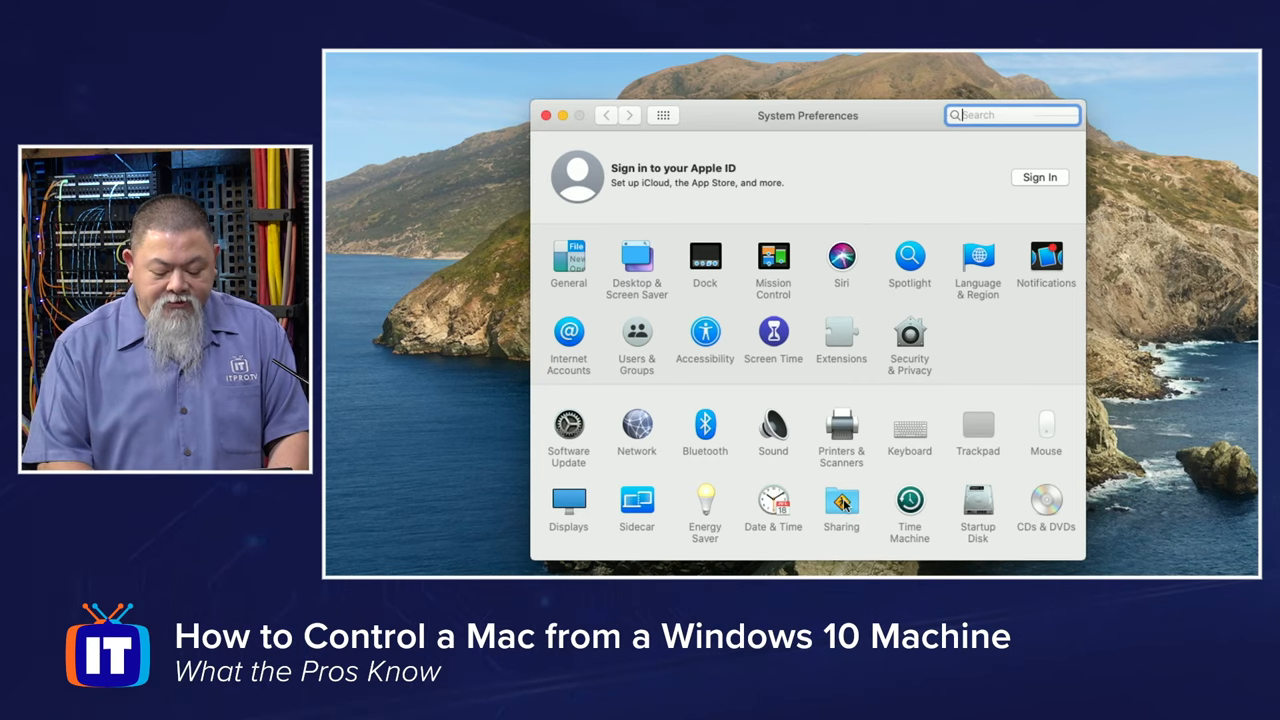
Enable Screen Sharing in the Sharing pane
left_click(841, 505)
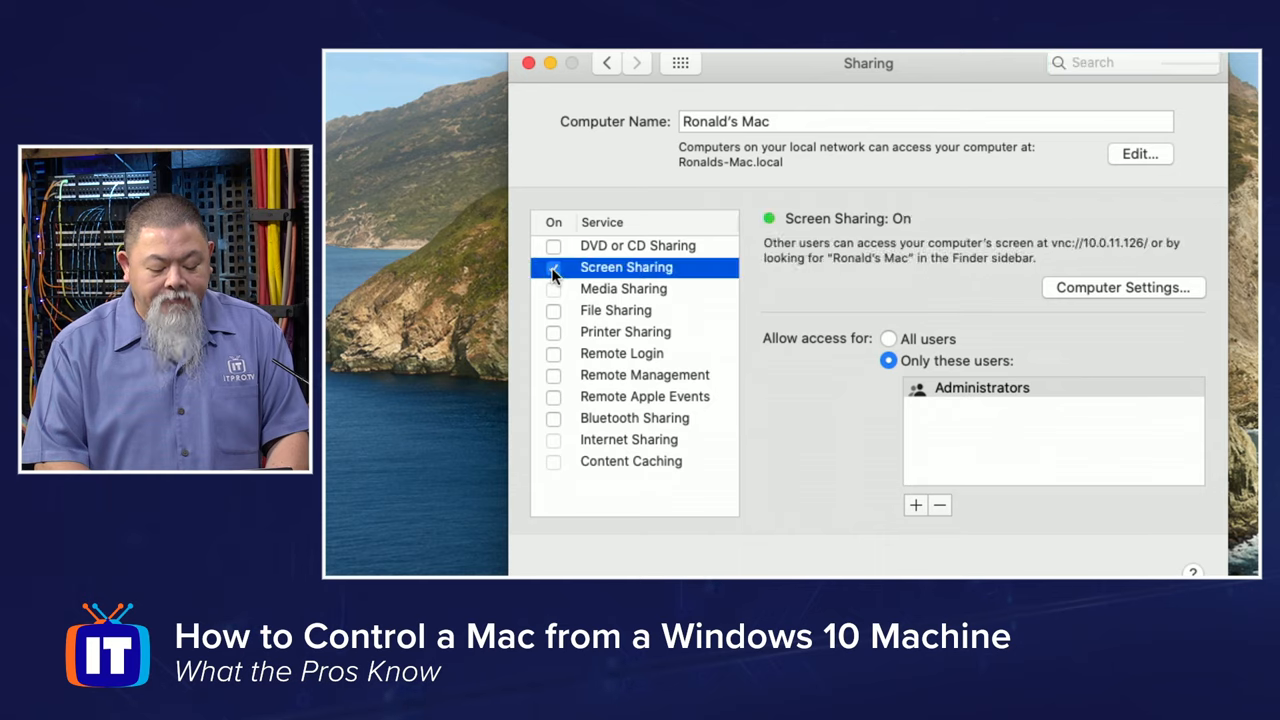
left_click(554, 267)
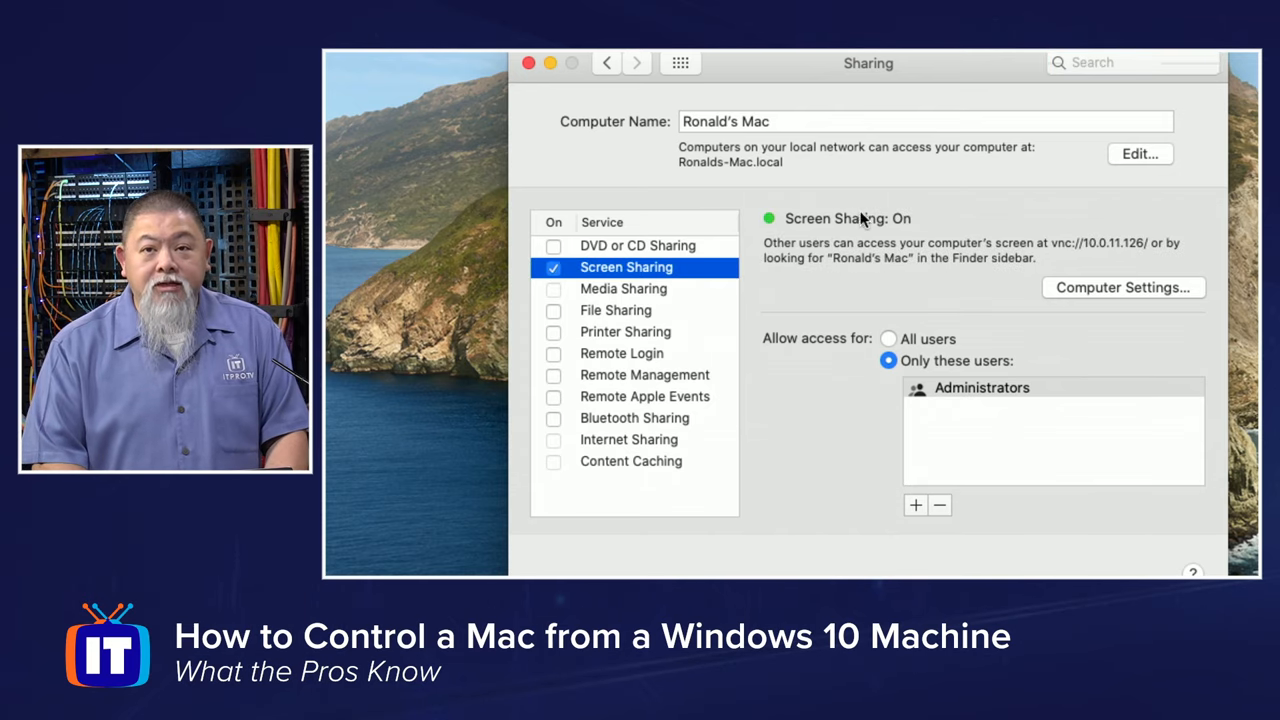
mouse_move(1040, 240)
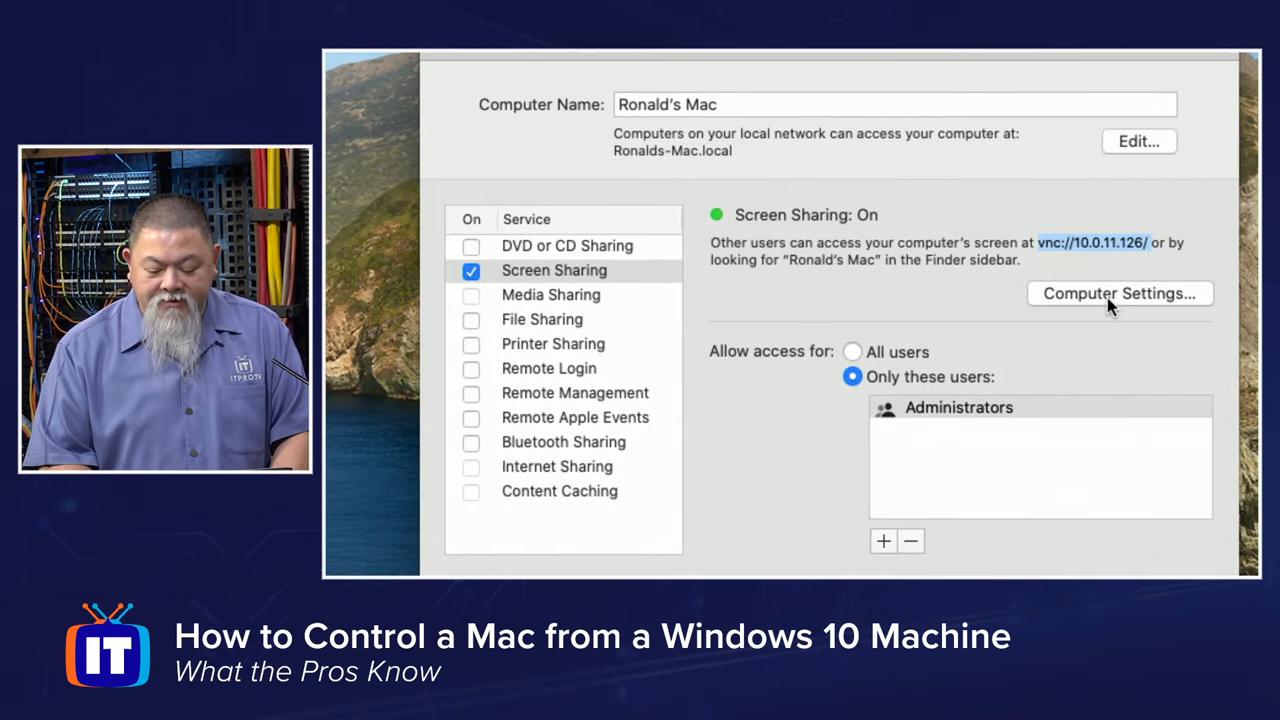
In Computer Settings, allow VNC viewers to control the screen with a password
left_click(1118, 293)
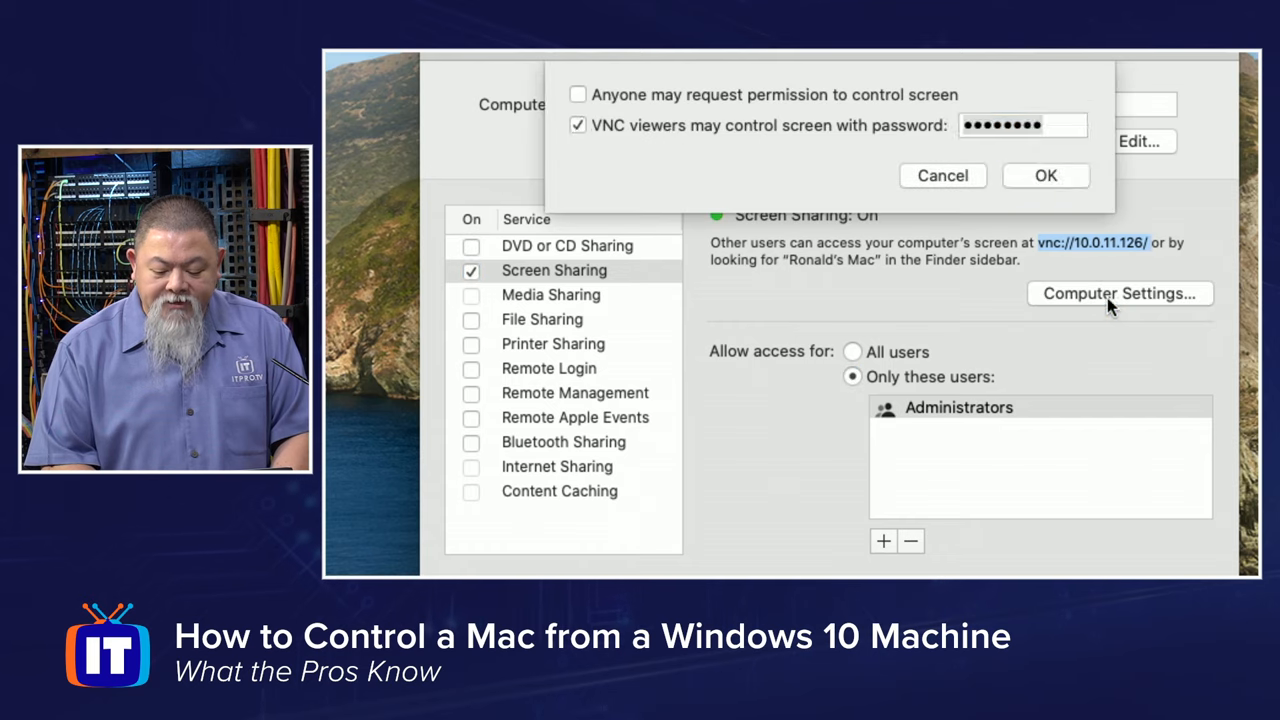
left_click(1022, 125)
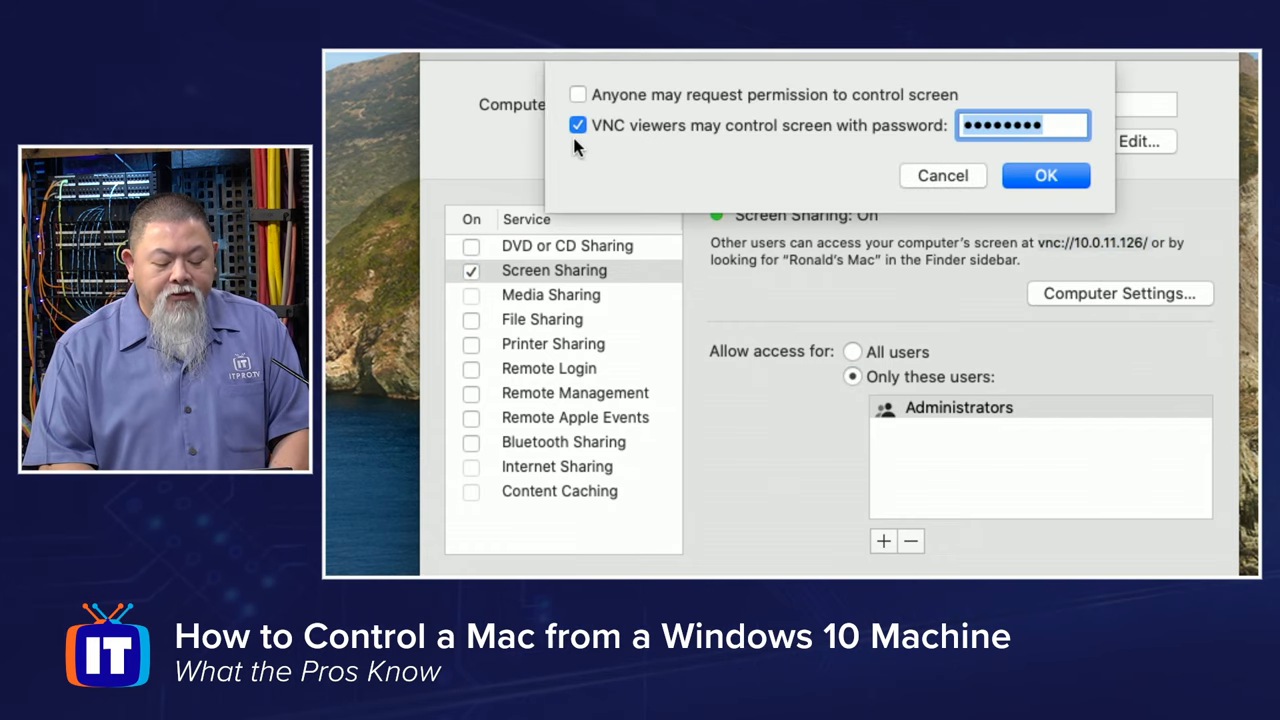
mouse_move(721, 147)
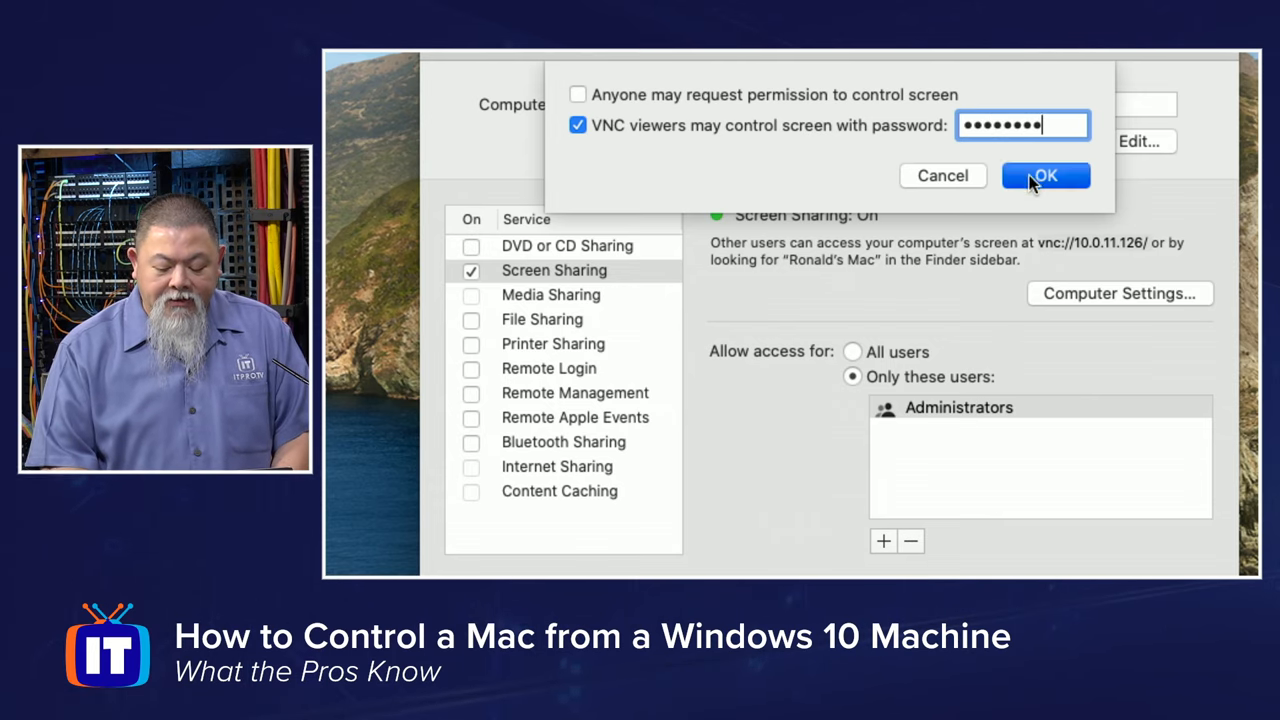
left_click(1046, 175)
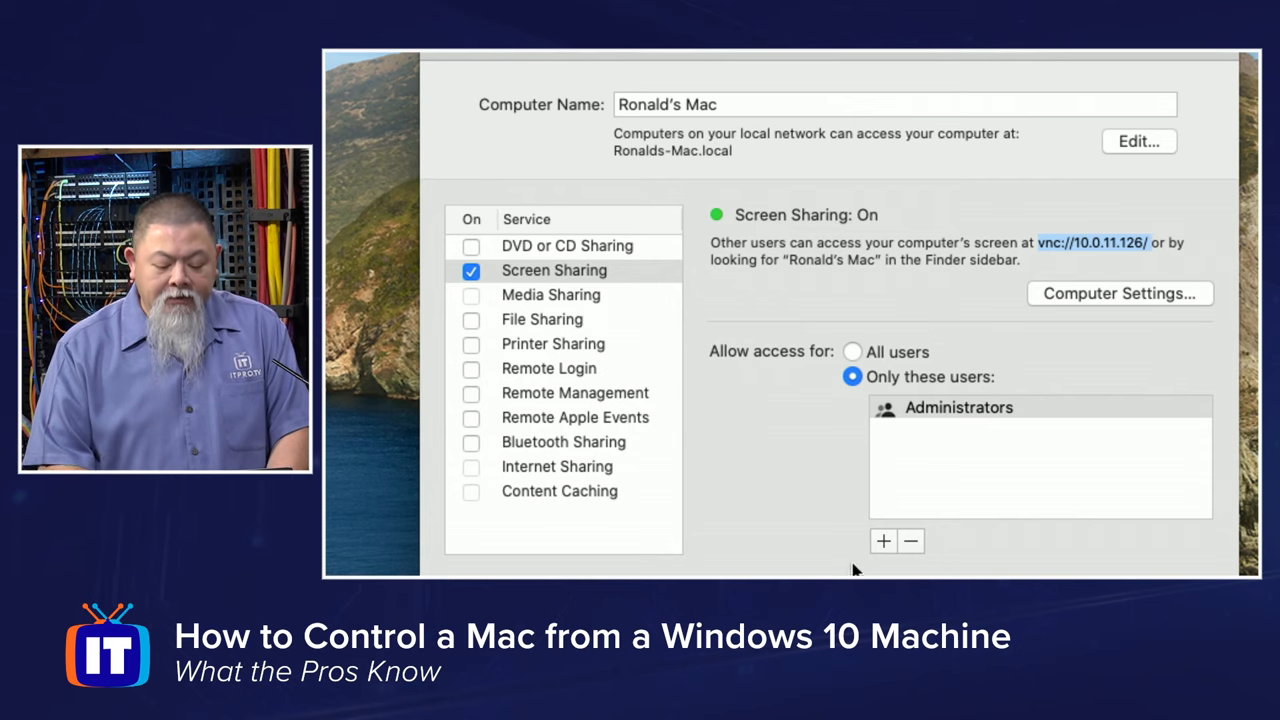
Set Screen Sharing access to All users and close the Sharing window
scroll("down", 3)
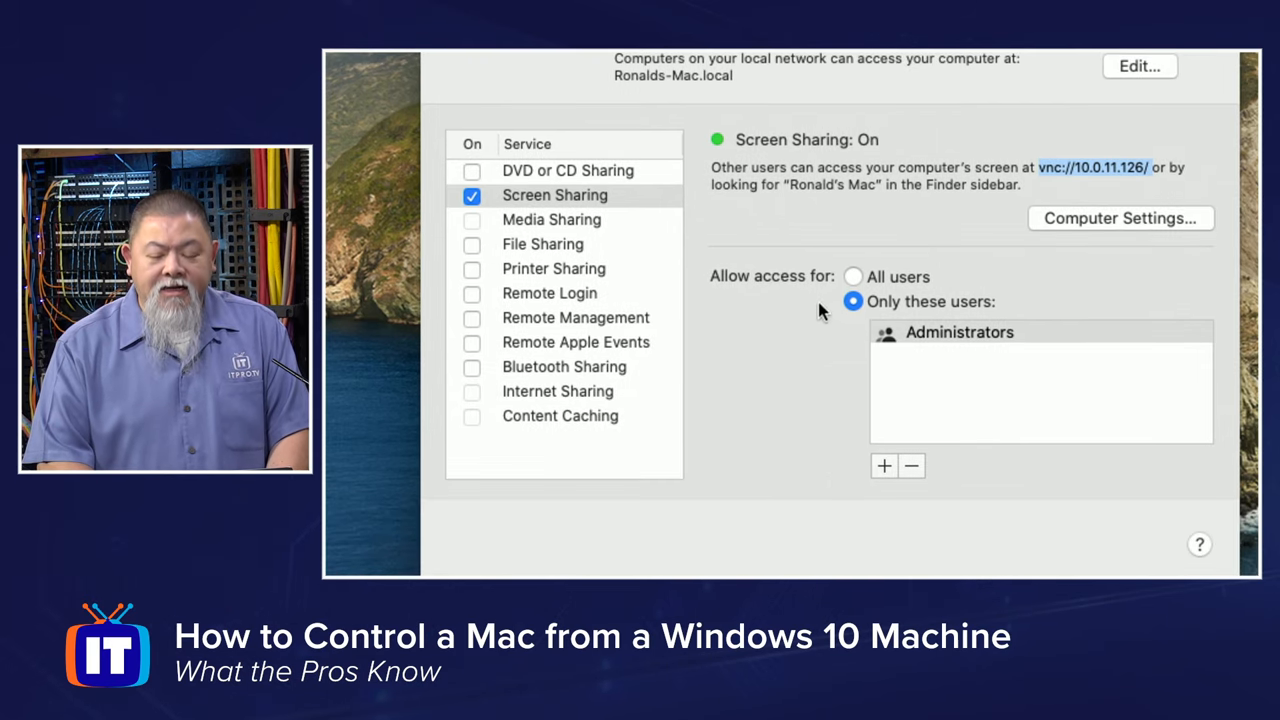
mouse_move(860, 290)
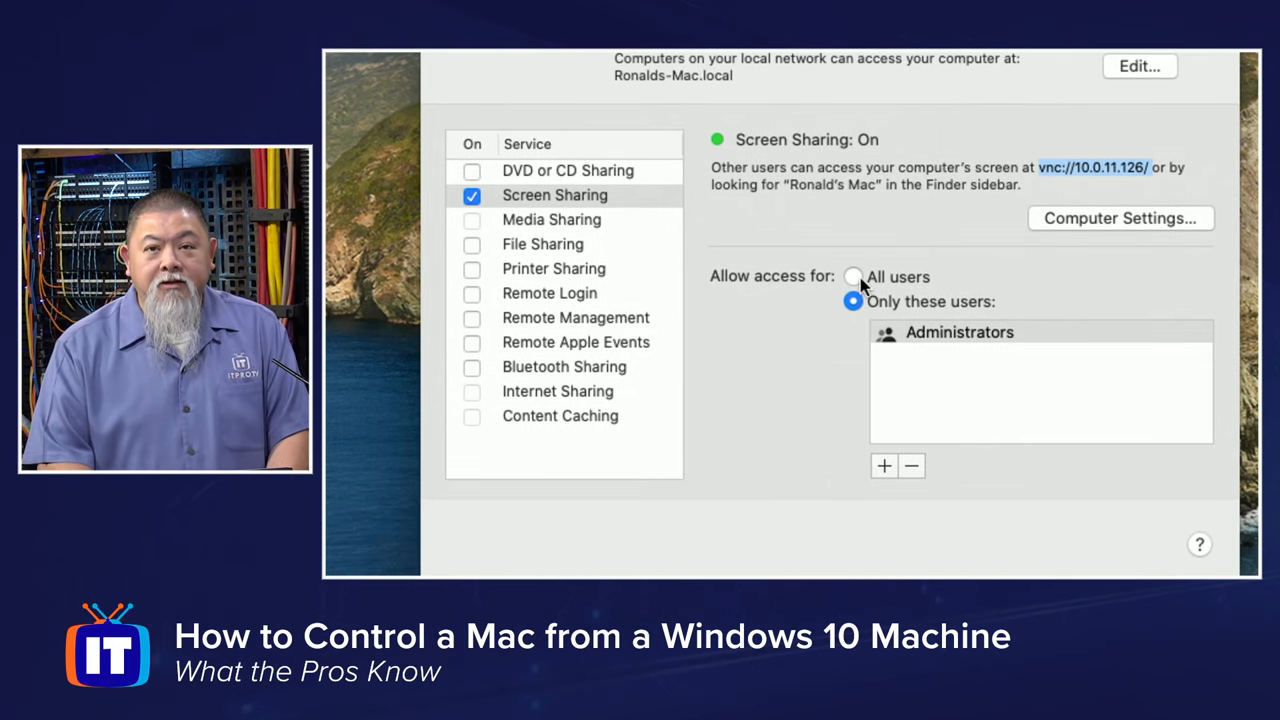
left_click(853, 277)
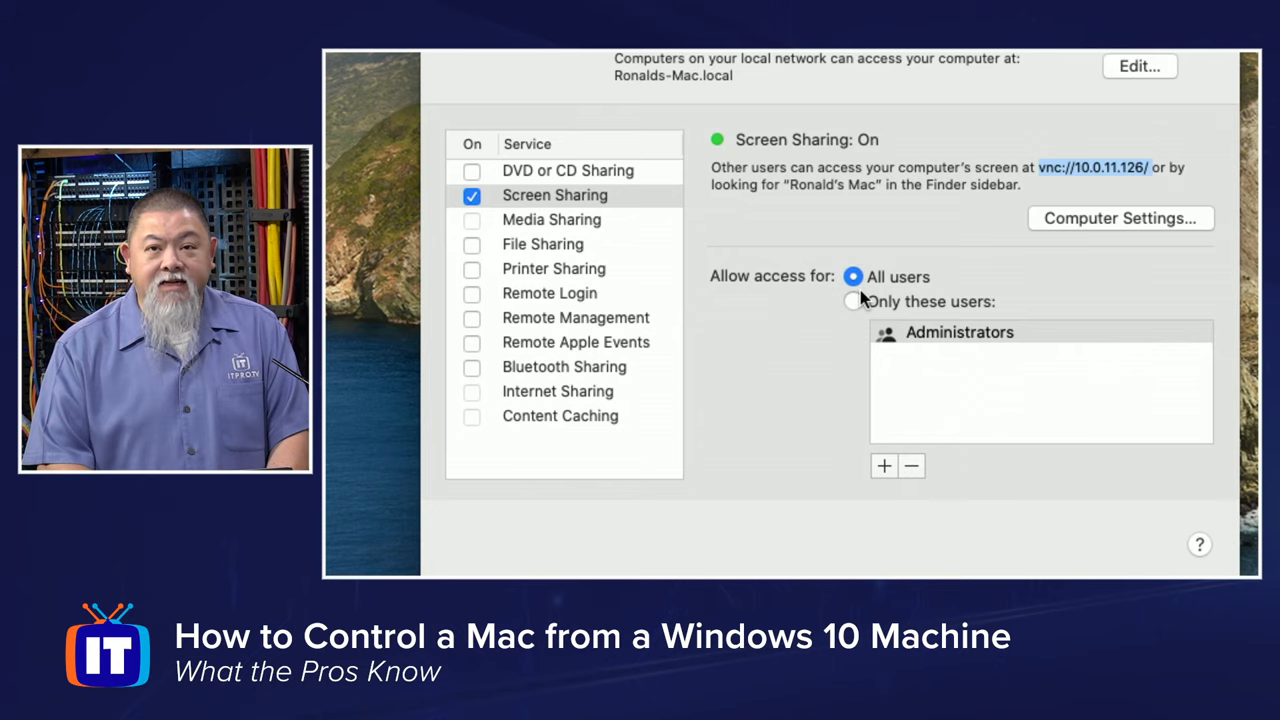
left_click(852, 301)
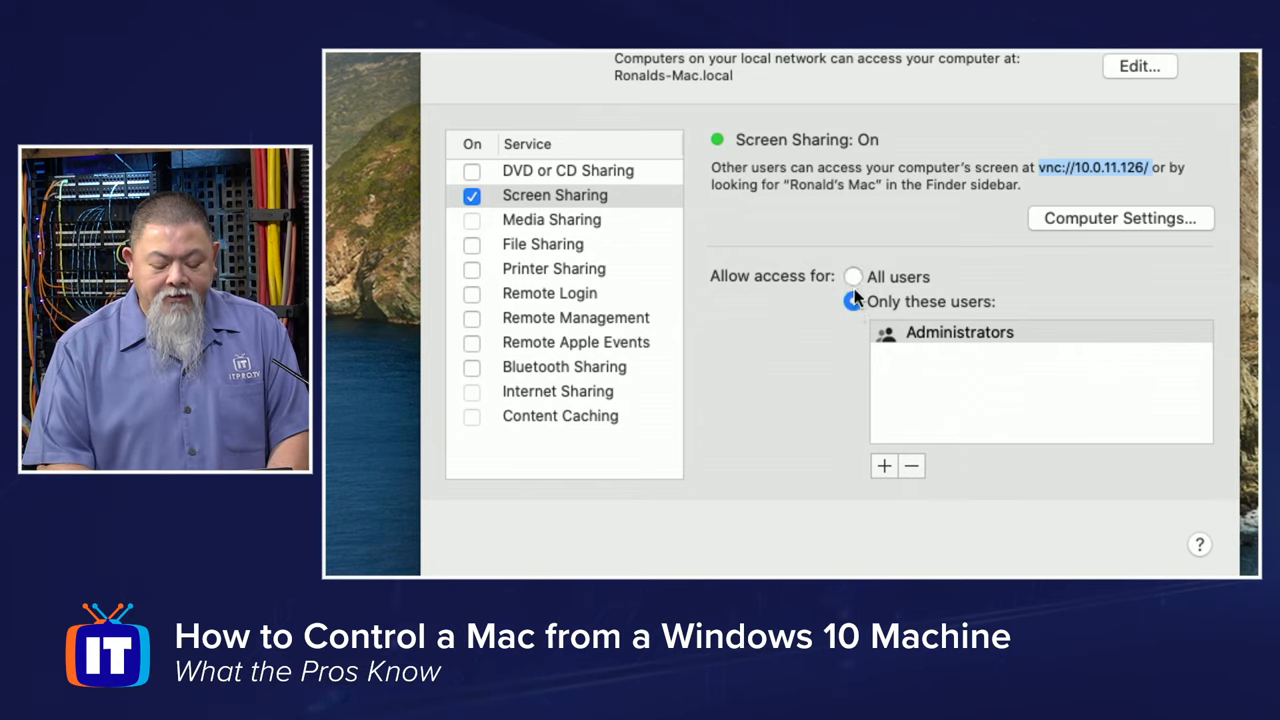
left_click(853, 276)
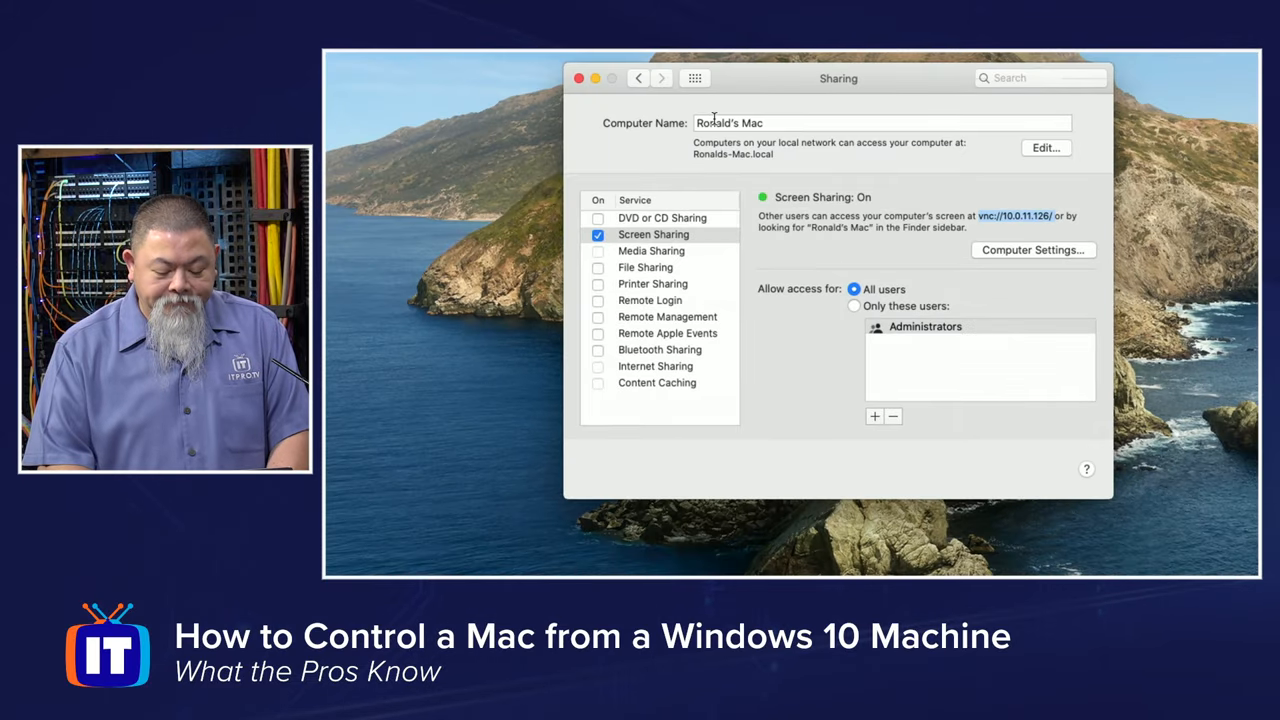
mouse_move(578, 78)
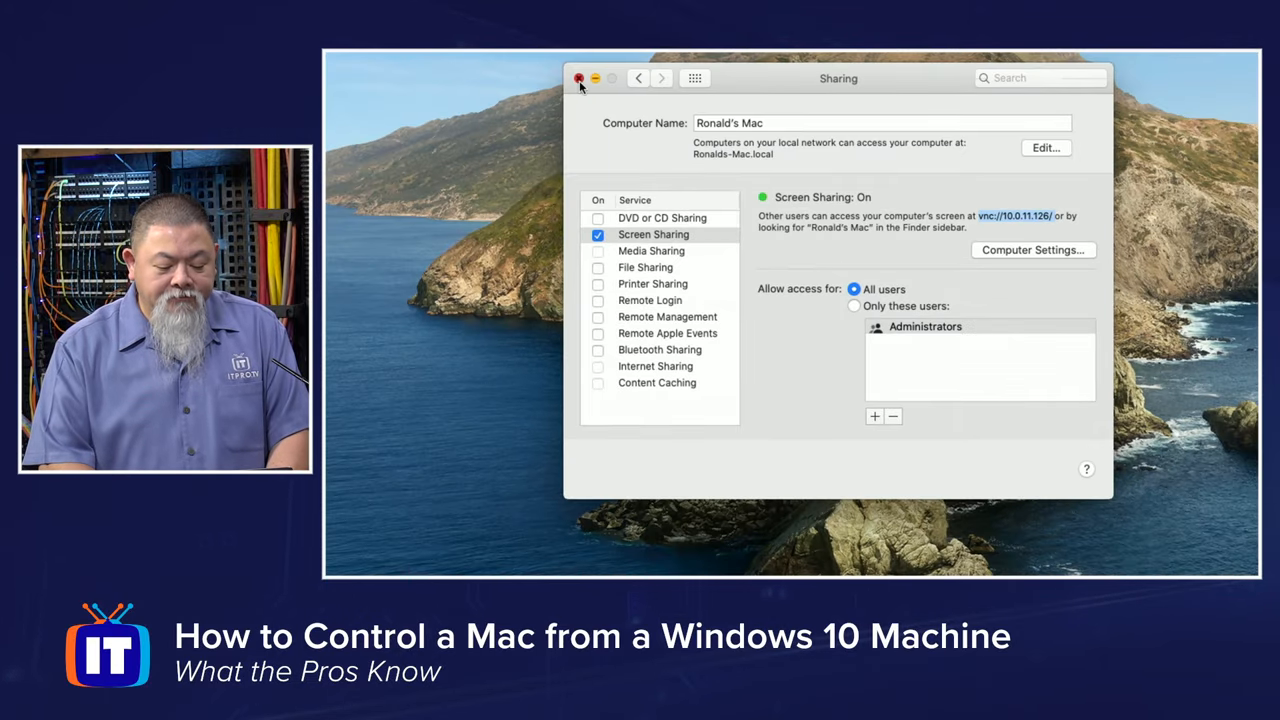
left_click(578, 78)
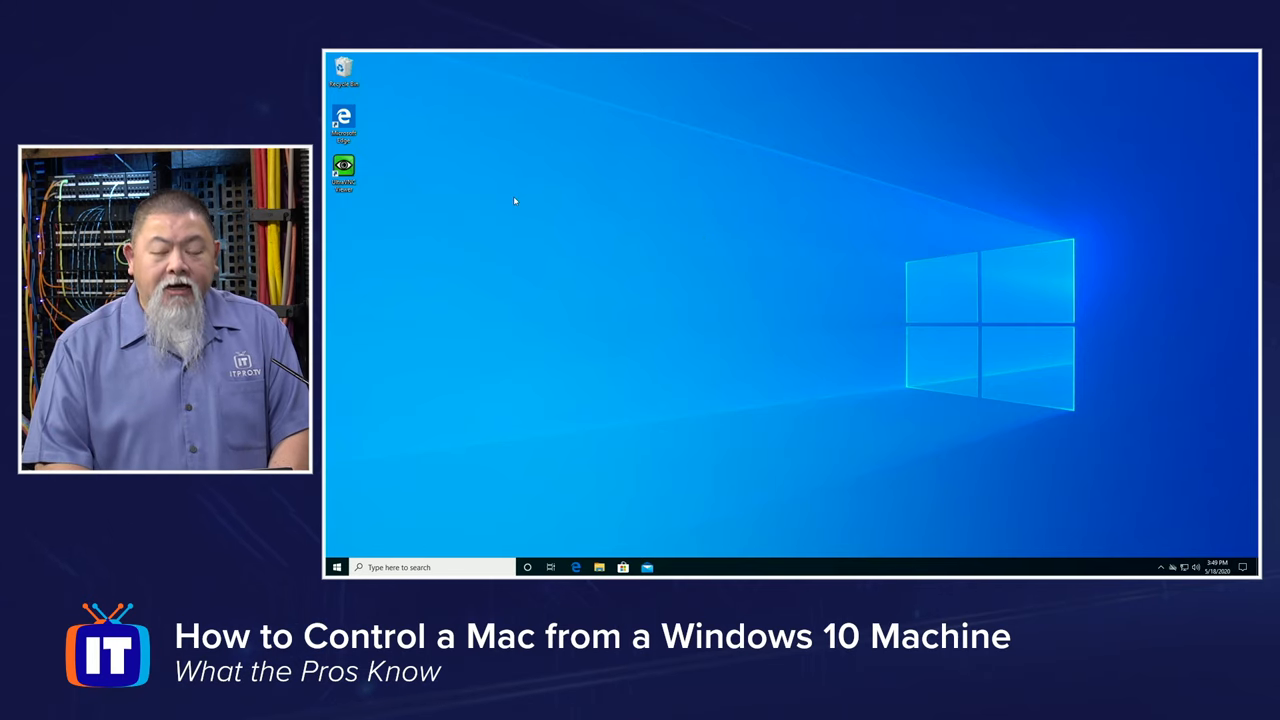
mouse_move(501, 210)
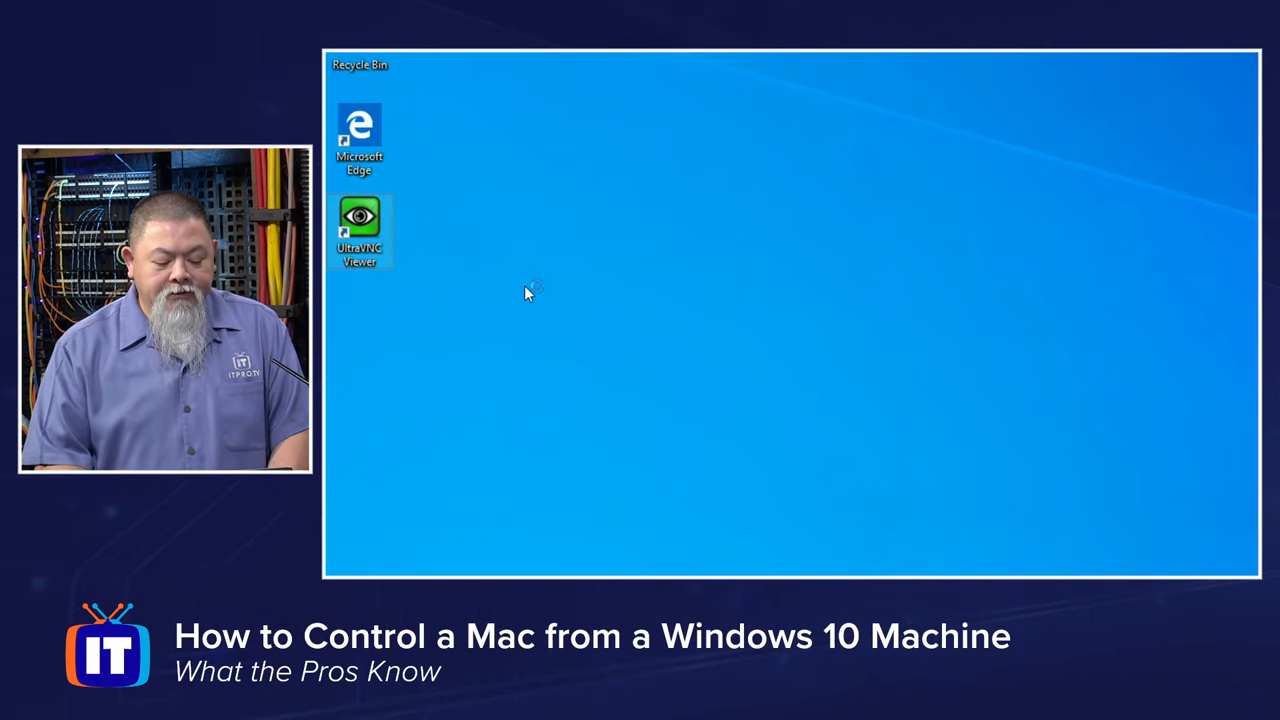
Launch UltraVNC Viewer from its desktop shortcut
double_click(360, 230)
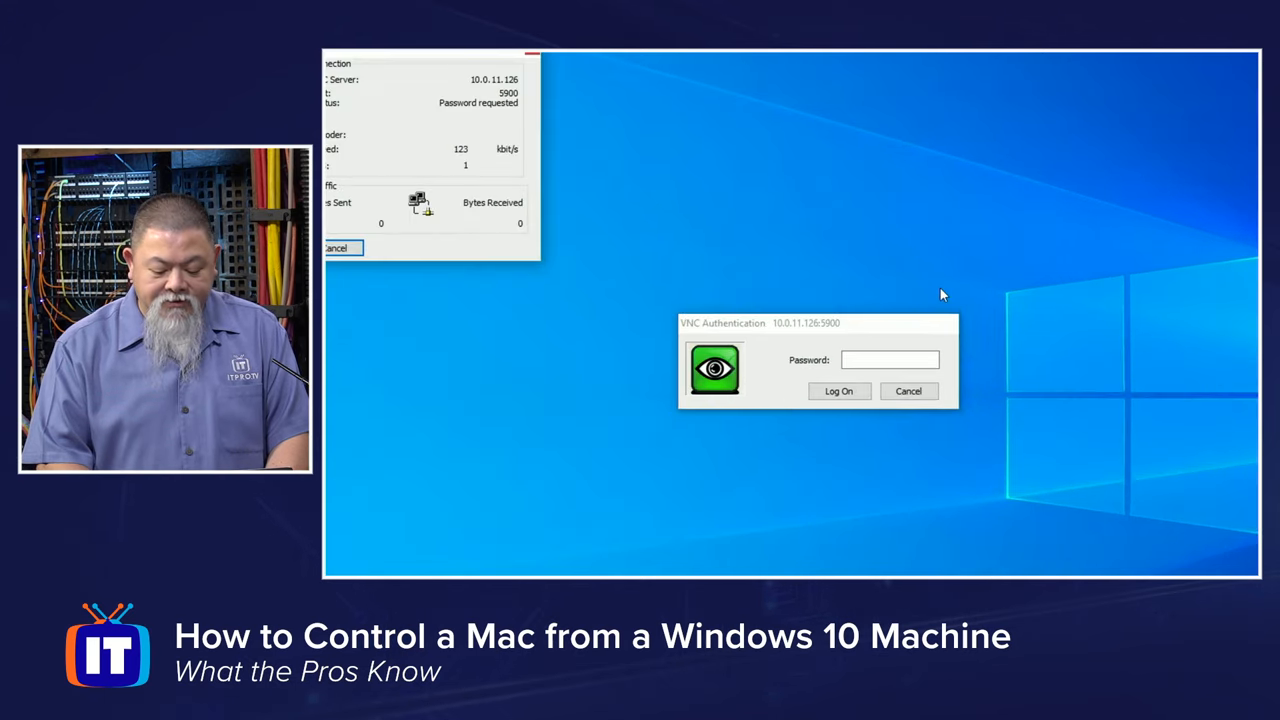
Select the Password field to enter the VNC password
left_click(839, 391)
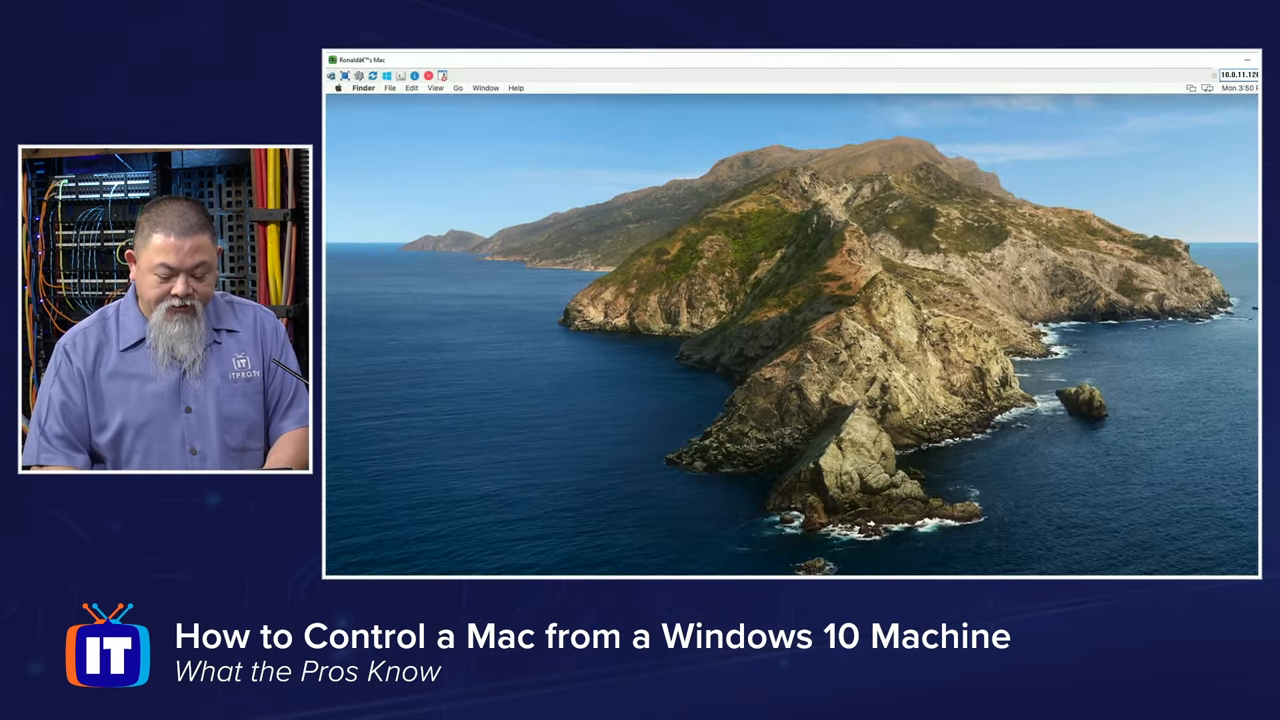